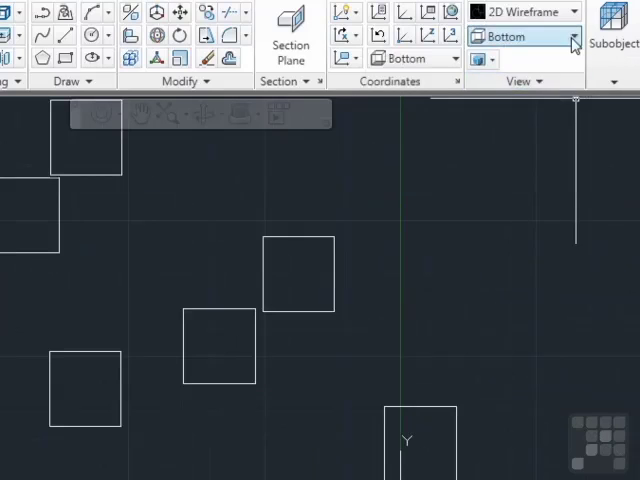
- Switch to the Bottom preset view to see the square boxes from underneath
left_click(524, 36)
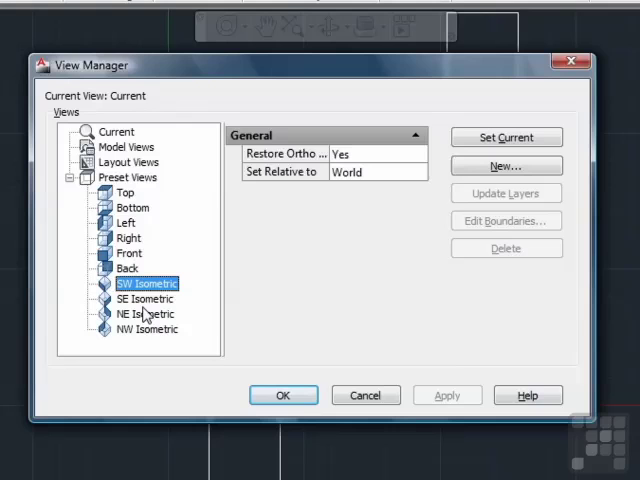
- Select SW Isometric in View Manager to make it the current view
left_click(284, 396)
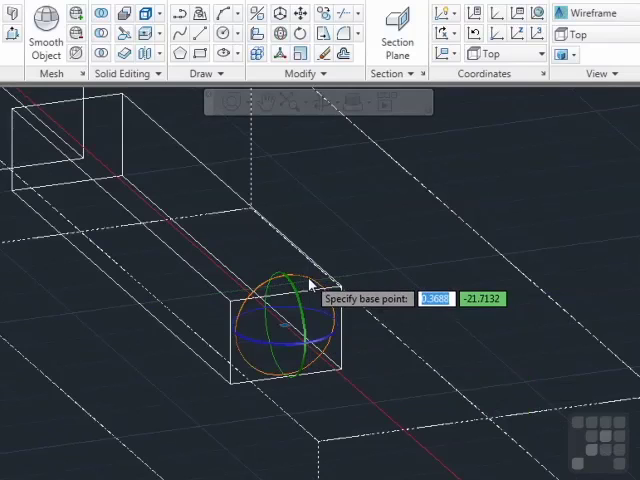
- Pick a base point on the small box for the 3D rotate gizmo
left_click(310, 284)
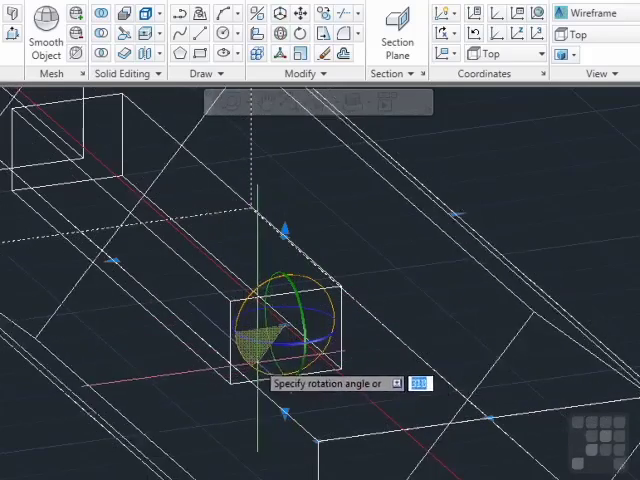